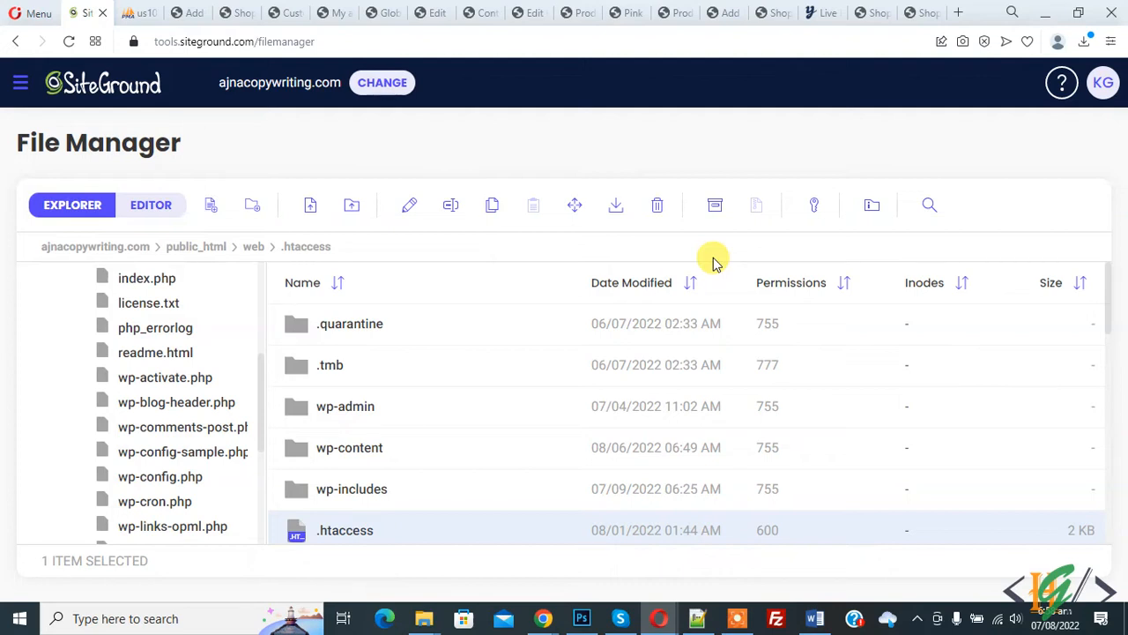
mouse_move(525, 340)
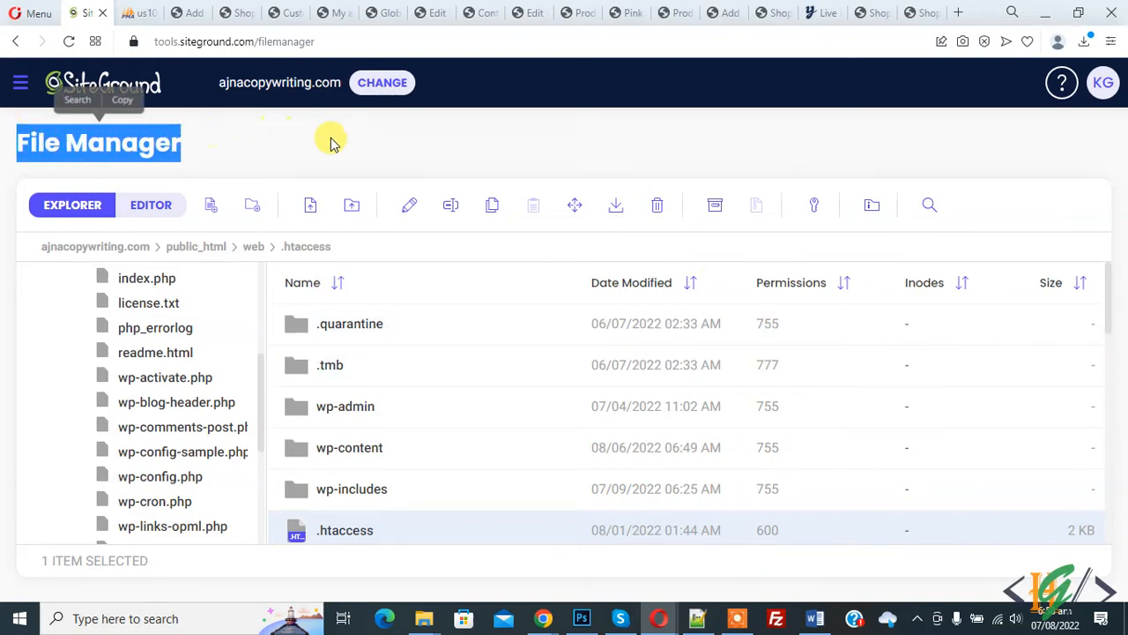
mouse_move(416, 439)
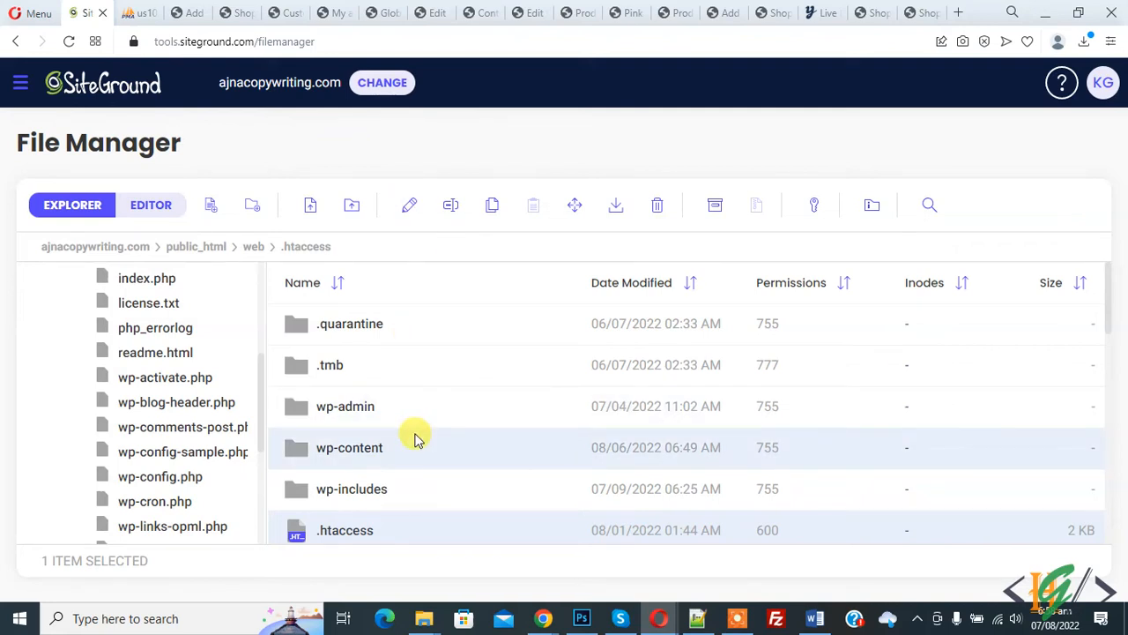
Scroll the public_html file list down to reach the .htaccess file
scroll(down, 3)
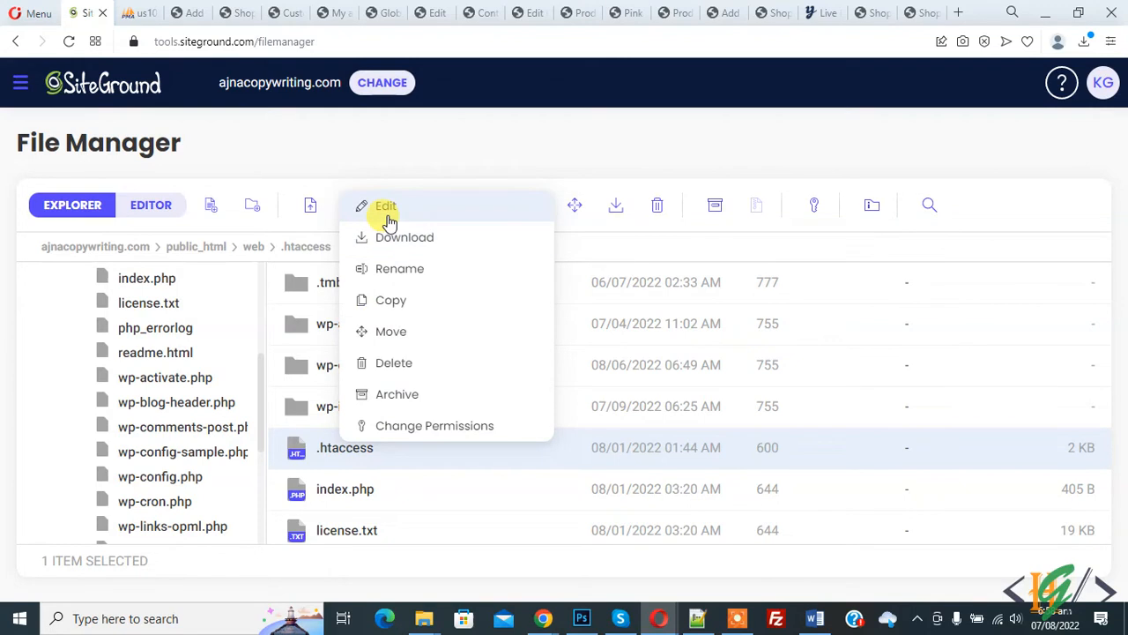
Edit .htaccess and place the '# Block wp-includes folder and files' rewrite snippet at its top
click(385, 205)
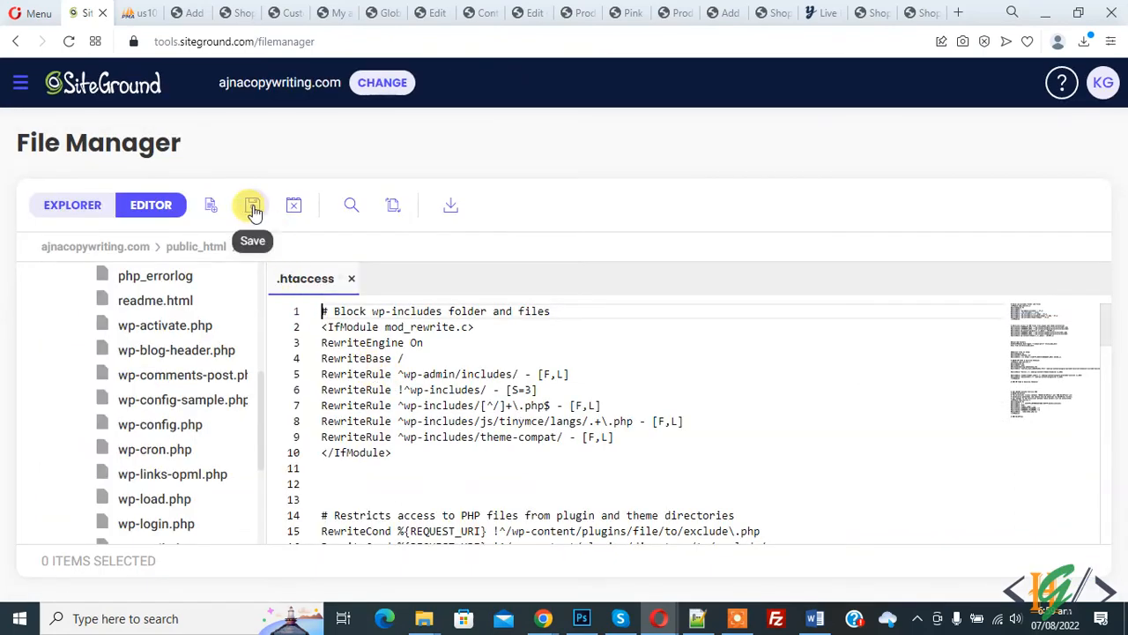
Save the edited .htaccess and confirm the success notification
click(252, 204)
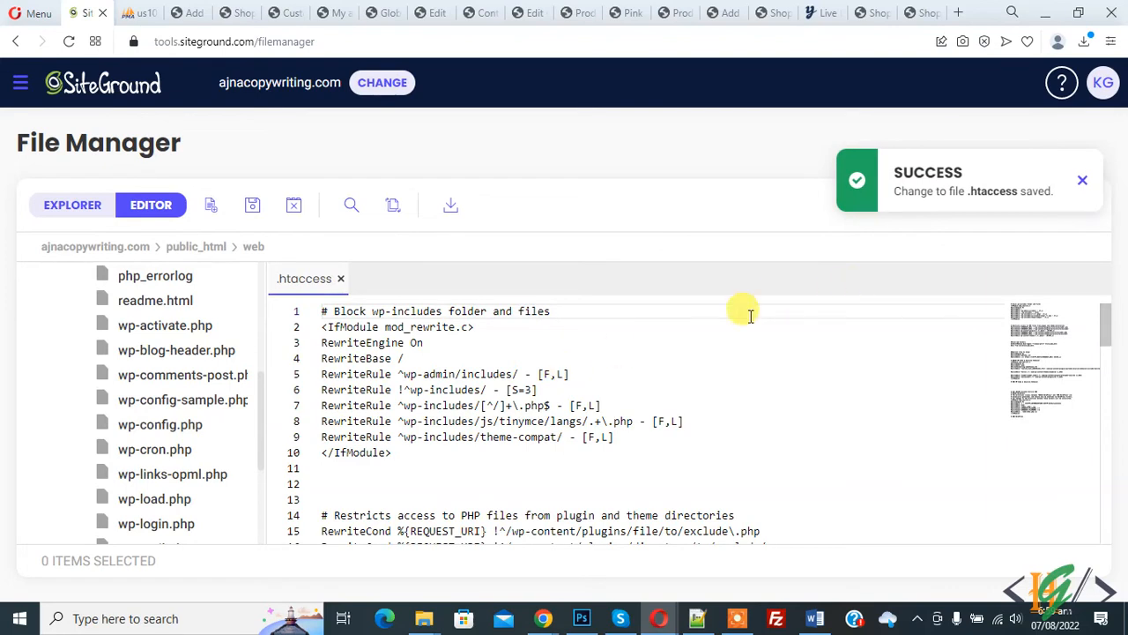
mouse_move(627, 359)
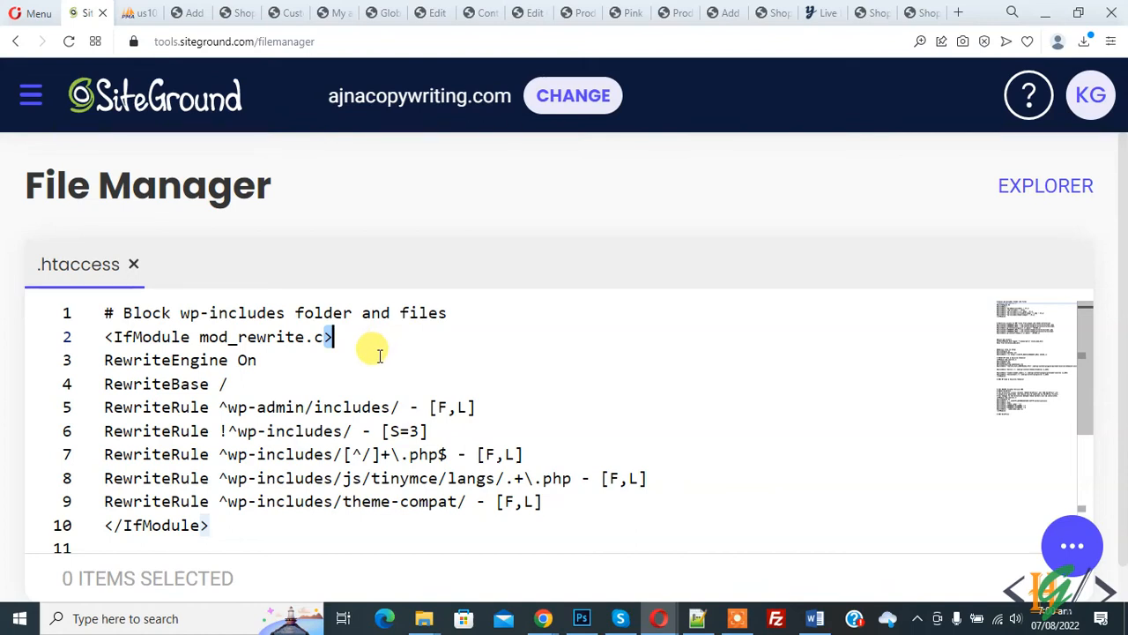
double_click(157, 335)
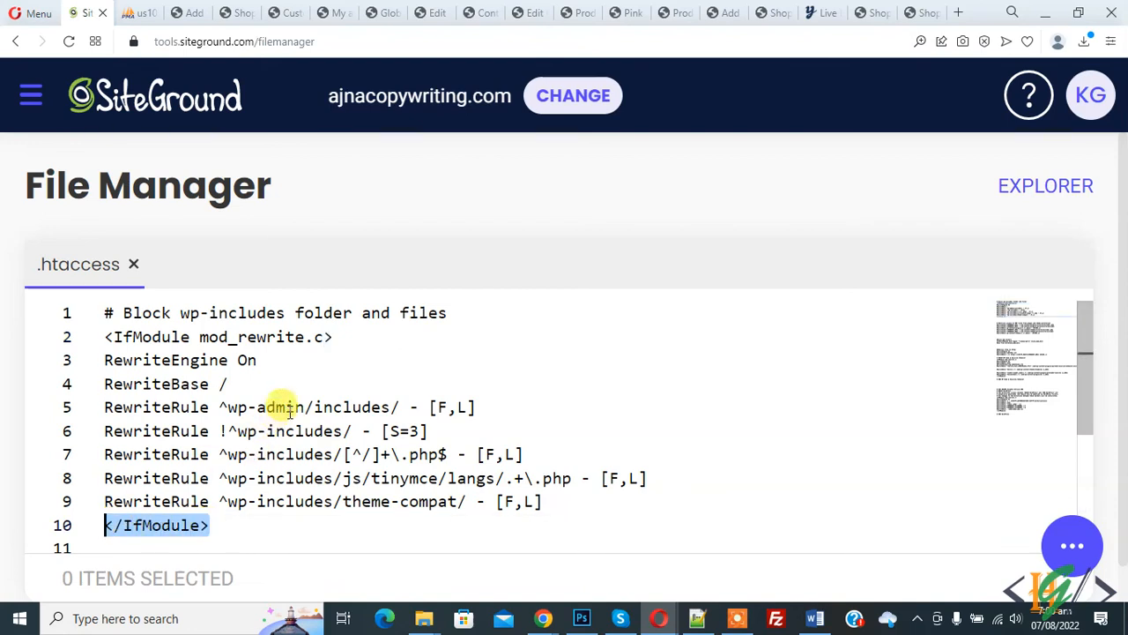
click(328, 337)
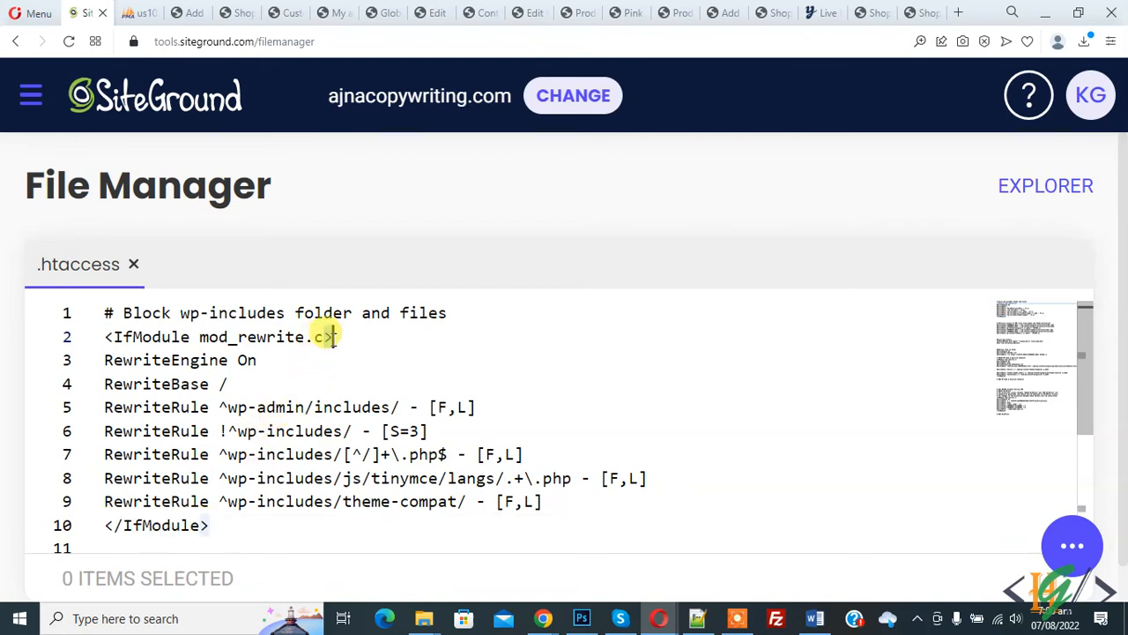
mouse_move(394, 378)
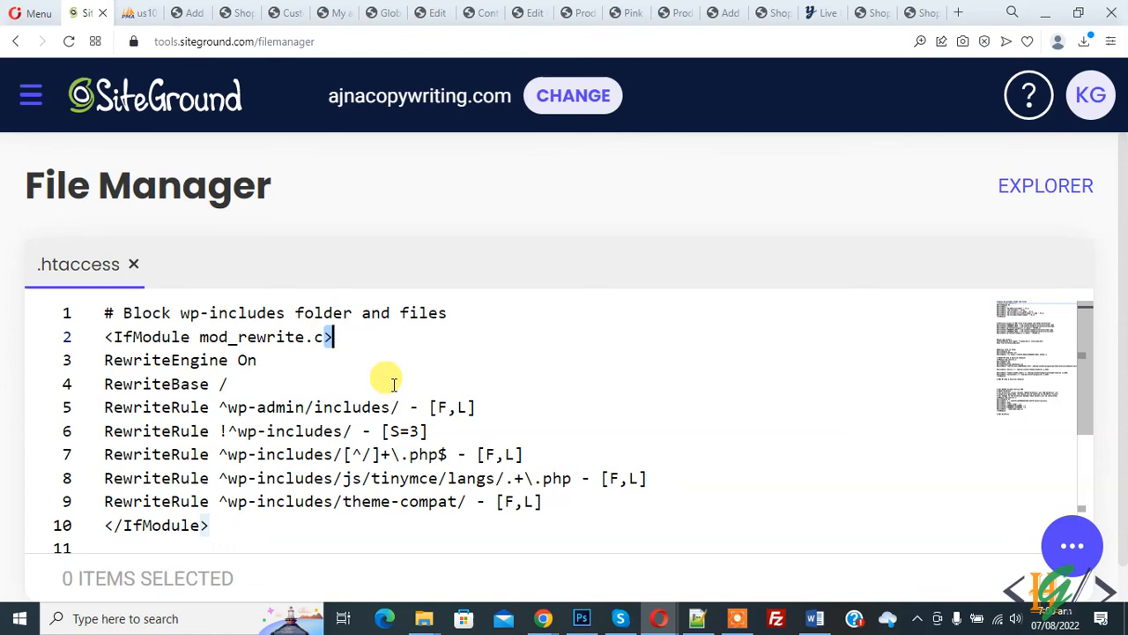